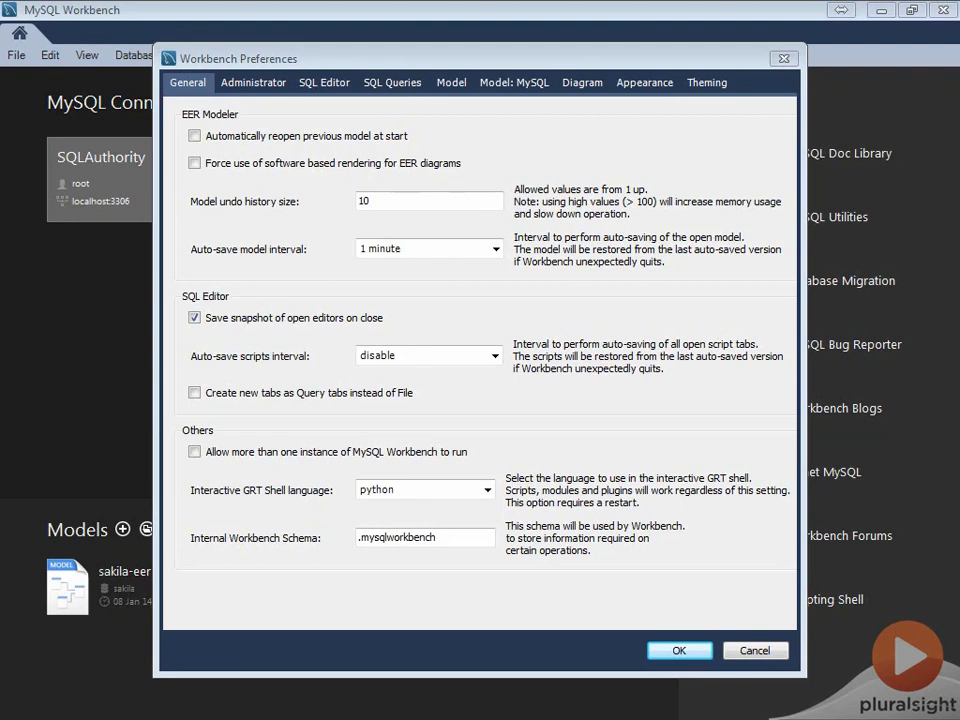
{"action": "mouse_move", "coordinate": [178, 132]}
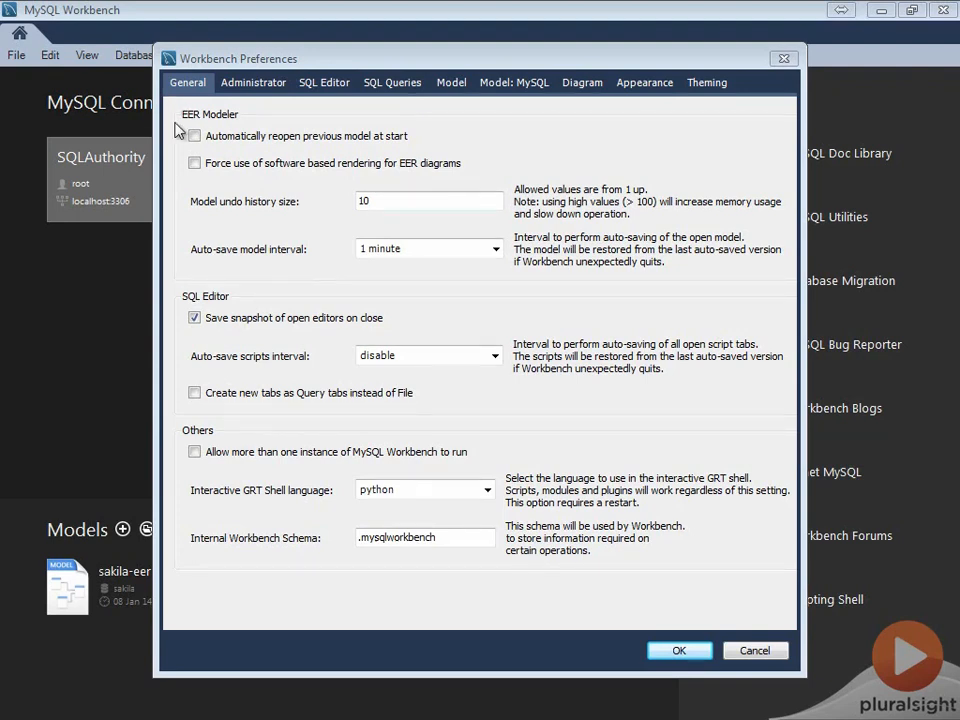
Enable 'Automatically reopen previous model at start' under General preferences
{"action": "left_click", "coordinate": [194, 136]}
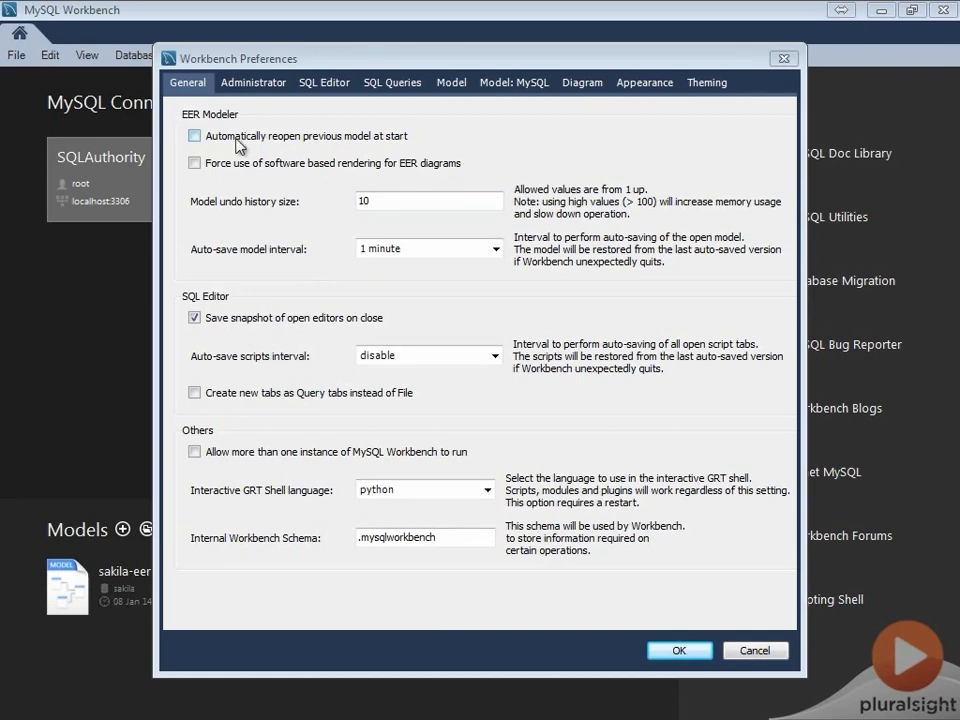
{"action": "mouse_move", "coordinate": [390, 140]}
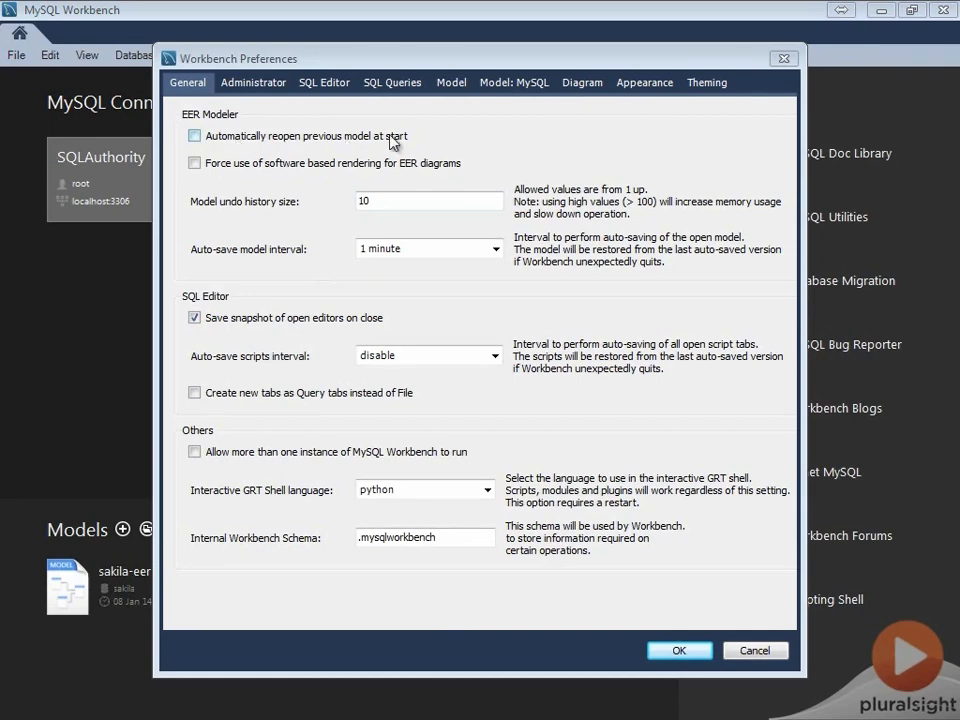
{"action": "left_click", "coordinate": [194, 136]}
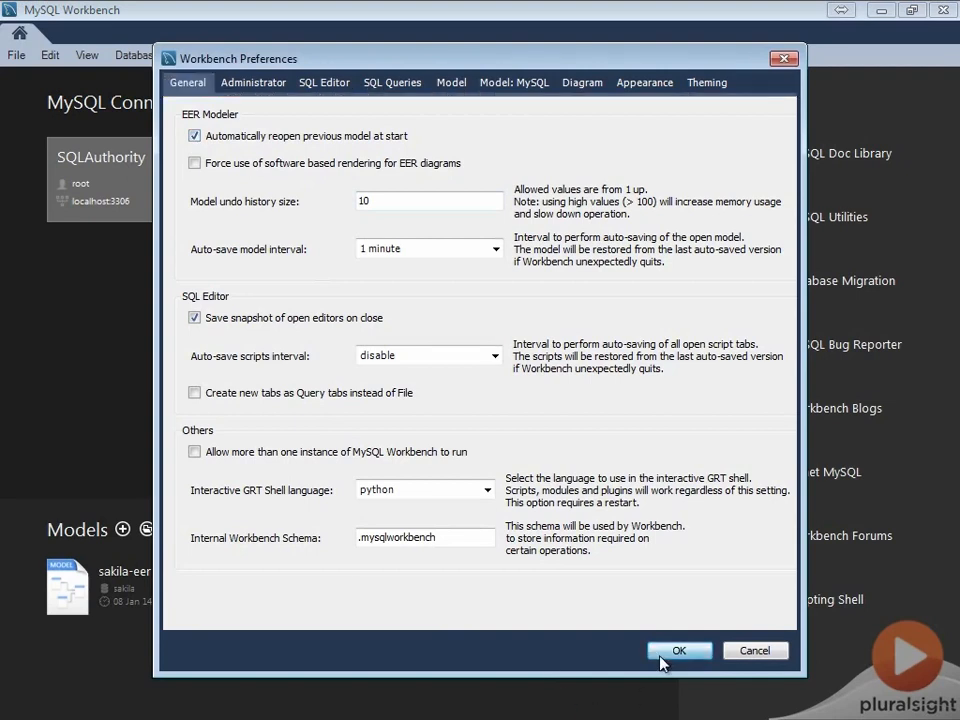
Confirm the preferences with OK and close Workbench so the sakila model reopens on relaunch
{"action": "left_click", "coordinate": [680, 650]}
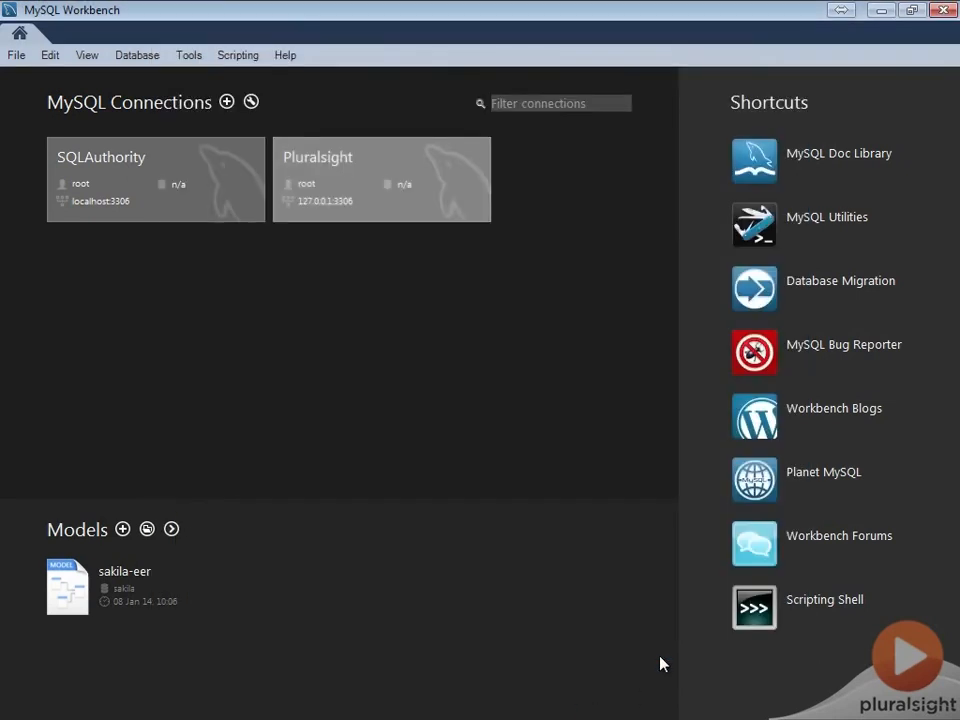
{"action": "mouse_move", "coordinate": [16, 36]}
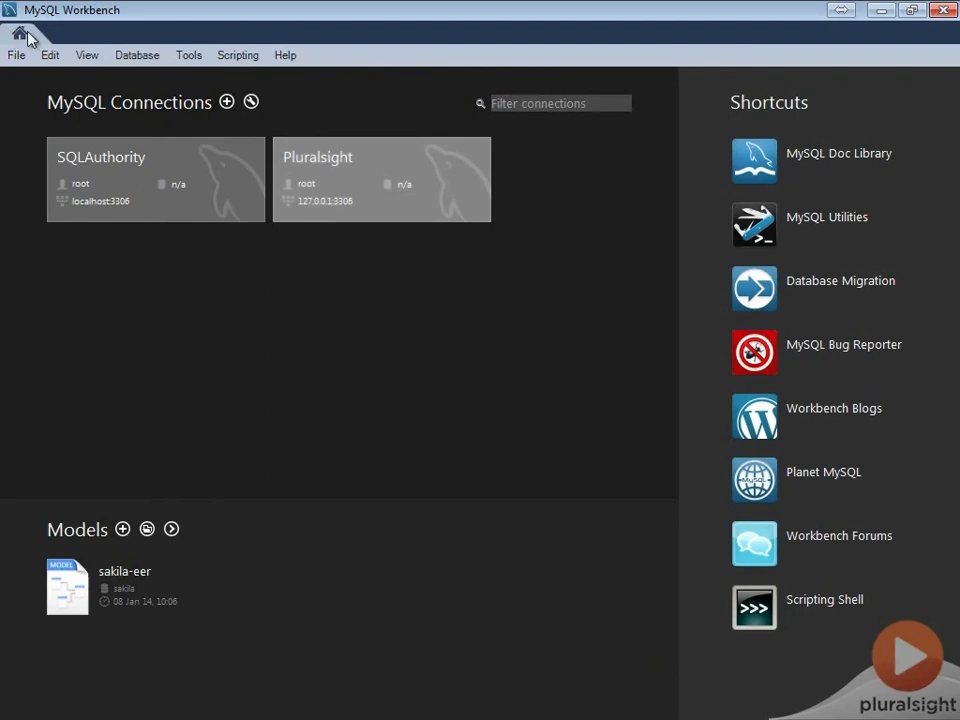
{"action": "double_click", "coordinate": [68, 586]}
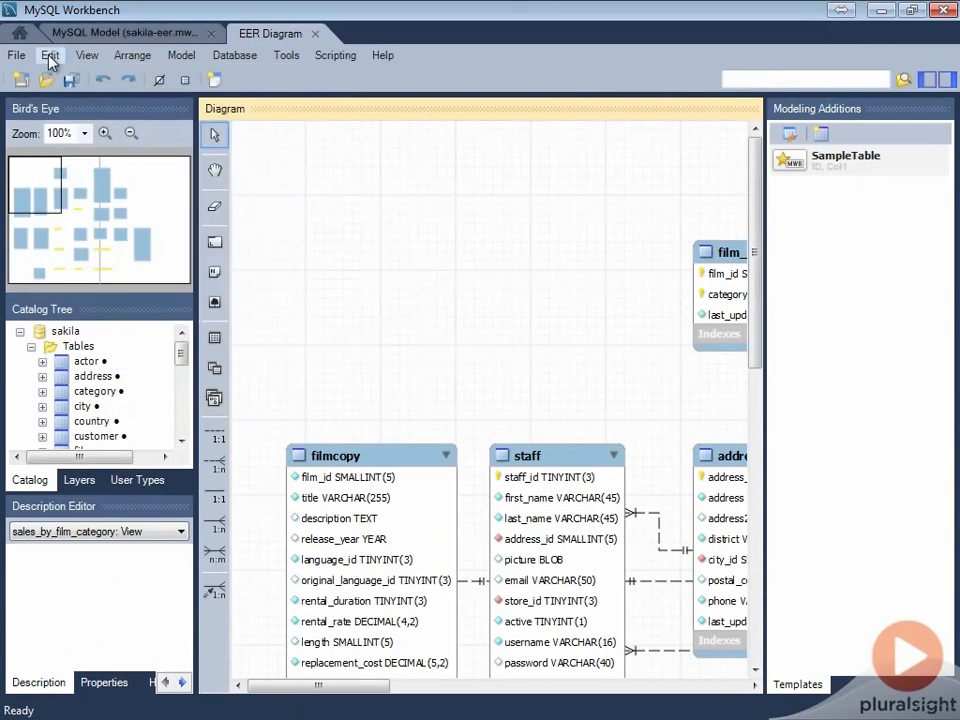
Reopen Preferences and untick 'Automatically reopen previous model at start'
{"action": "left_click", "coordinate": [50, 56]}
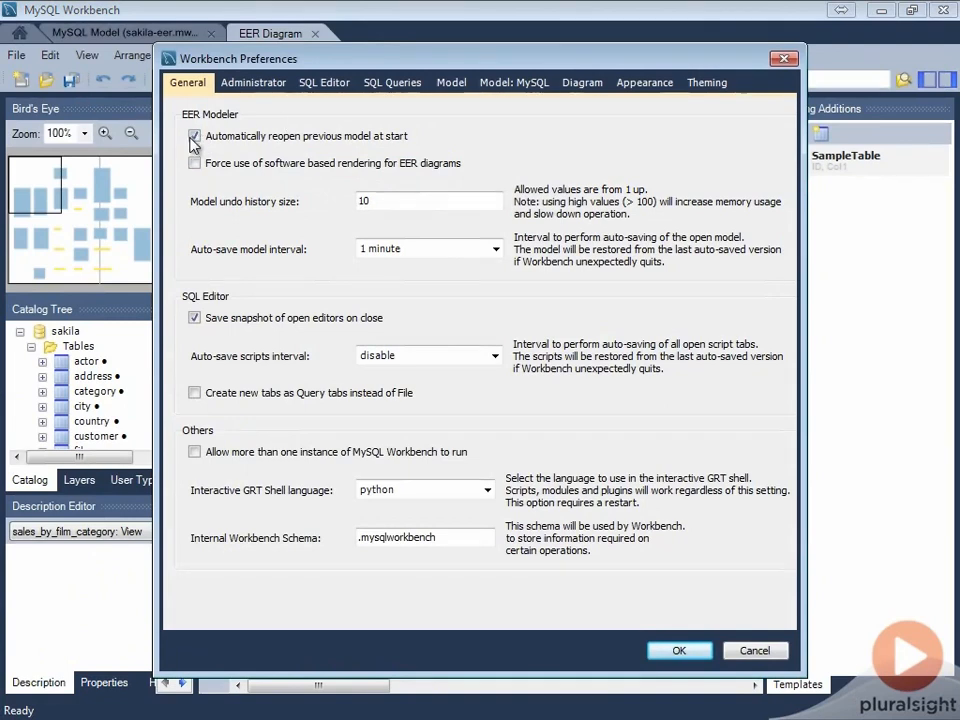
{"action": "left_click", "coordinate": [196, 136]}
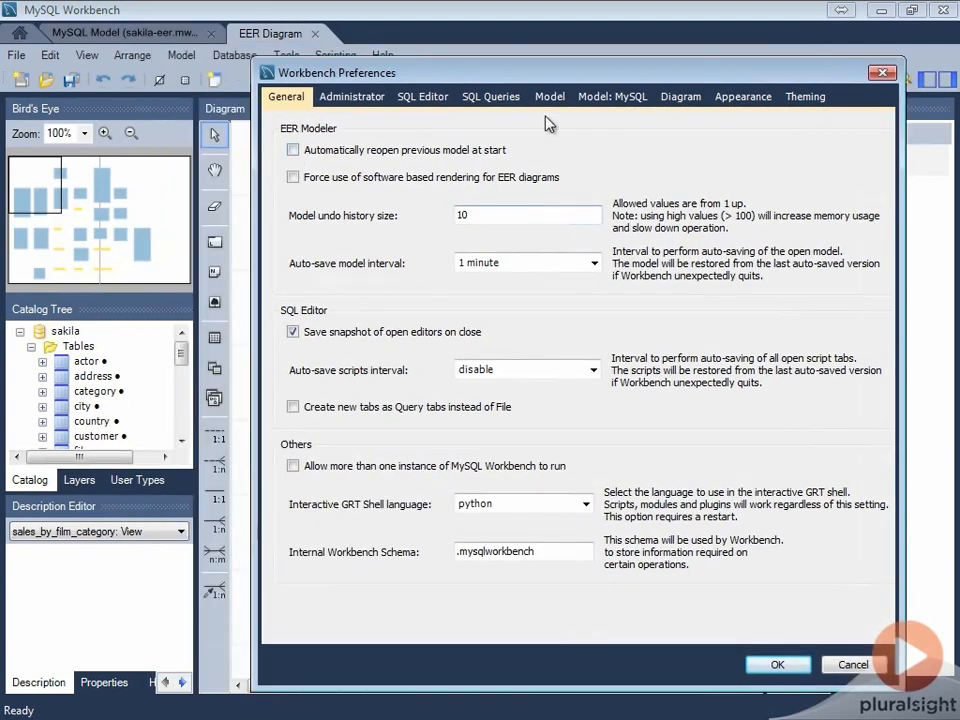
{"action": "mouse_move", "coordinate": [404, 222]}
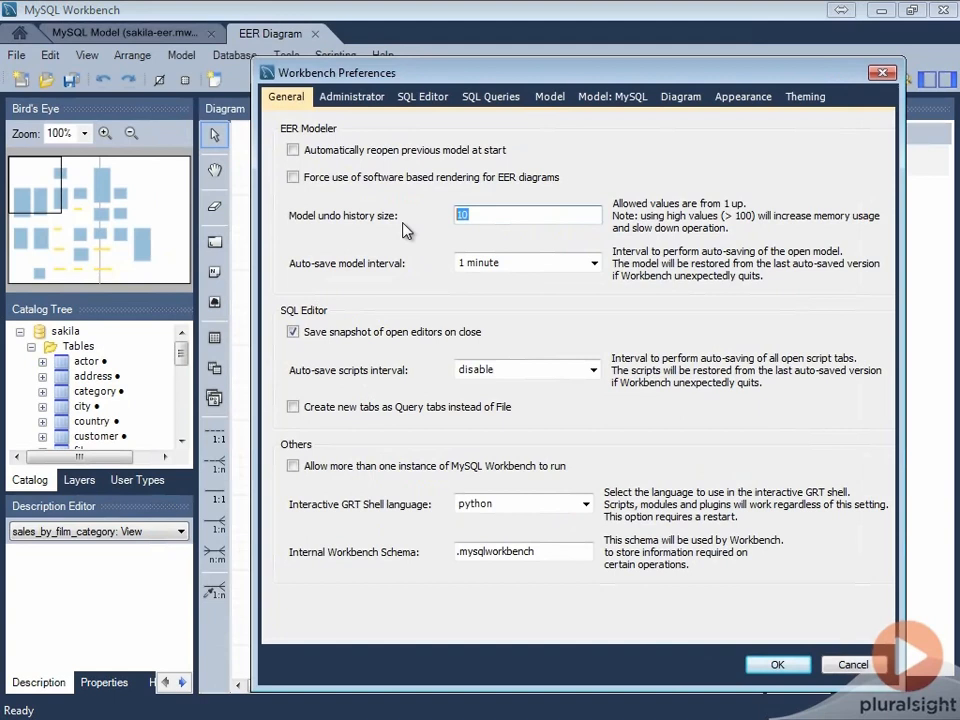
Change 'Model undo history size' from 10 to 20
{"action": "type", "text": "20"}
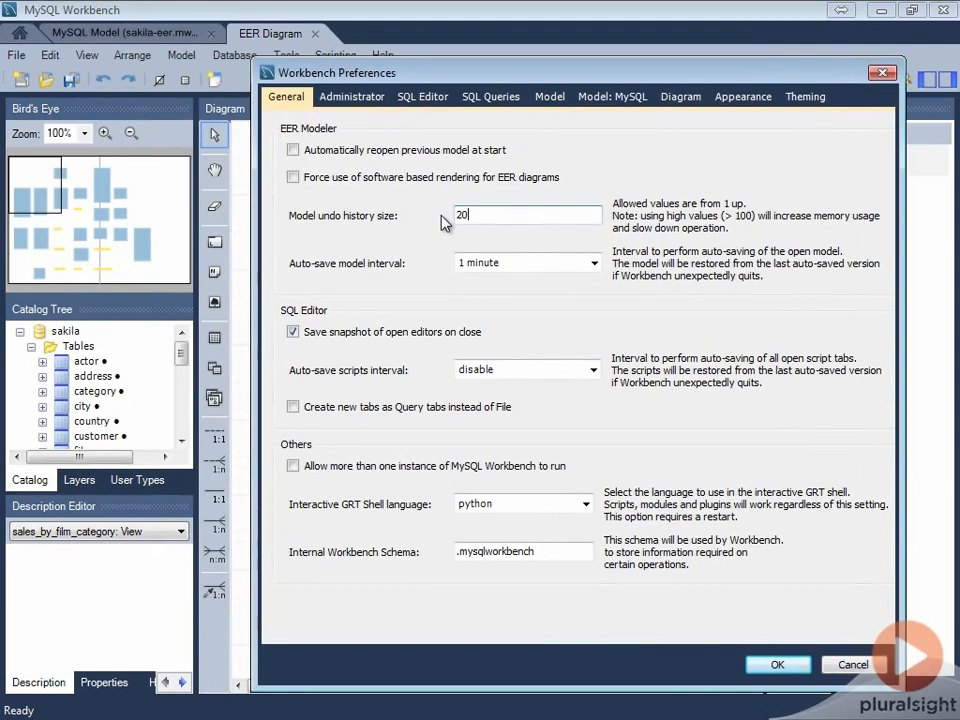
{"action": "mouse_move", "coordinate": [284, 264]}
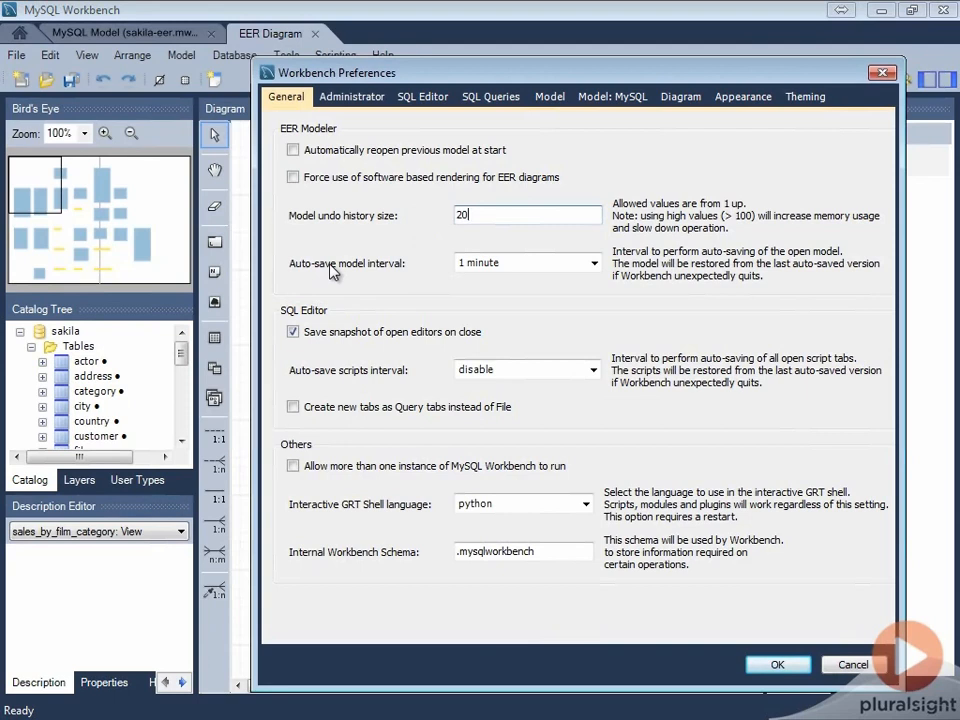
{"action": "left_click", "coordinate": [592, 262]}
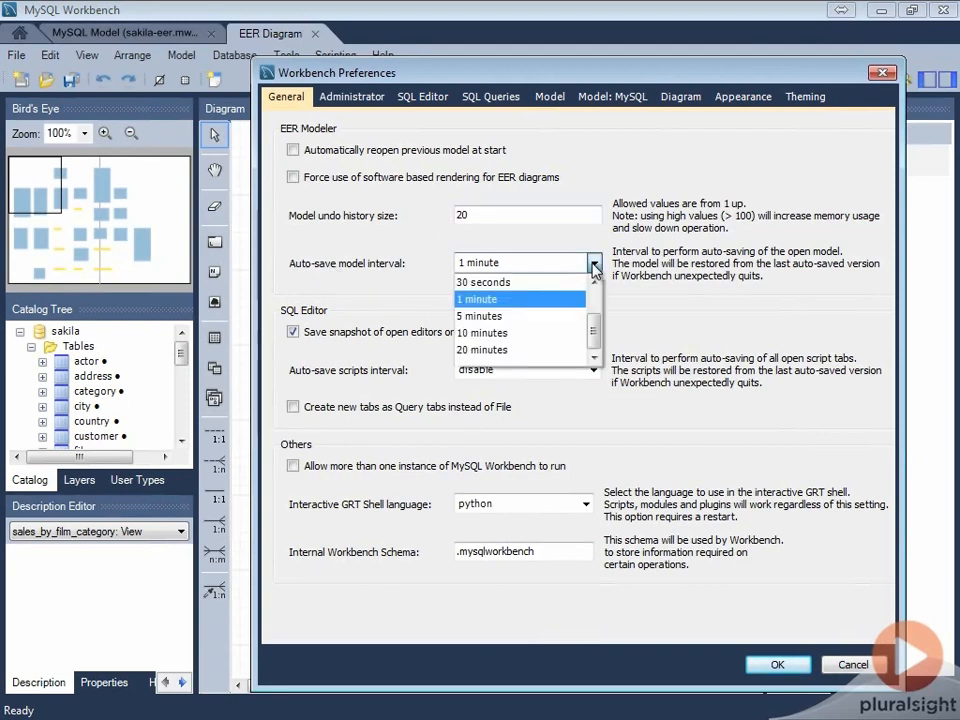
{"action": "mouse_move", "coordinate": [520, 348]}
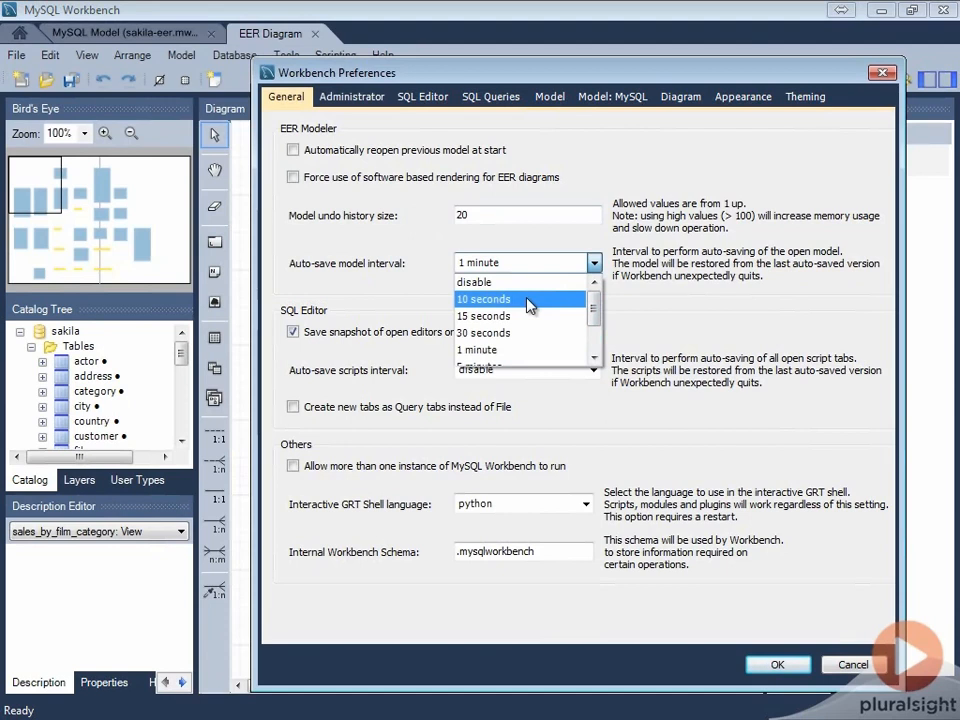
{"action": "mouse_move", "coordinate": [518, 280]}
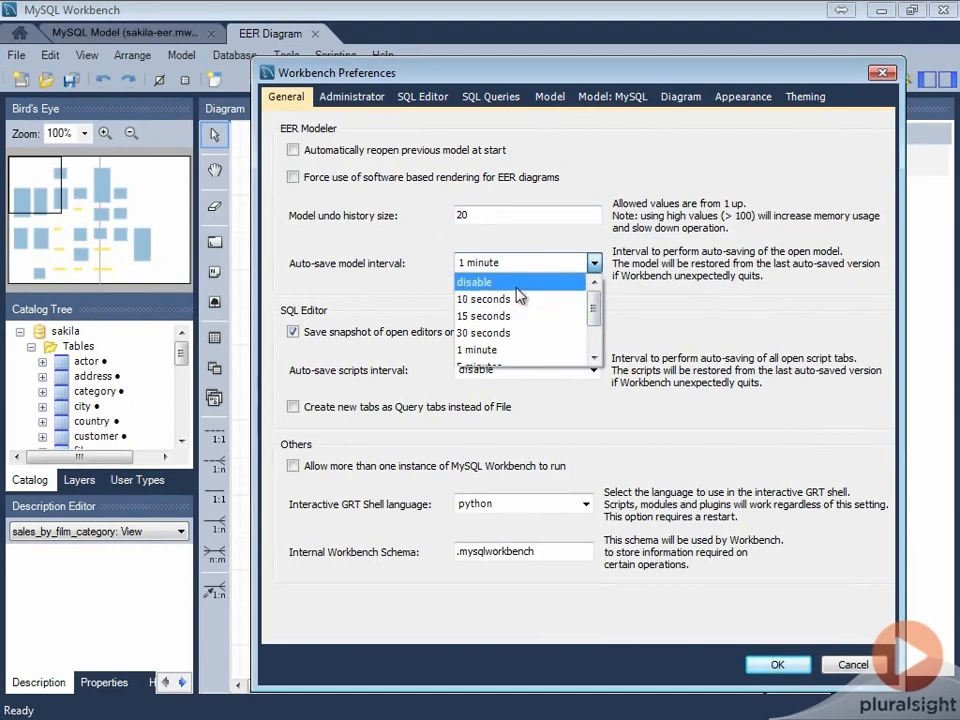
{"action": "mouse_move", "coordinate": [508, 348]}
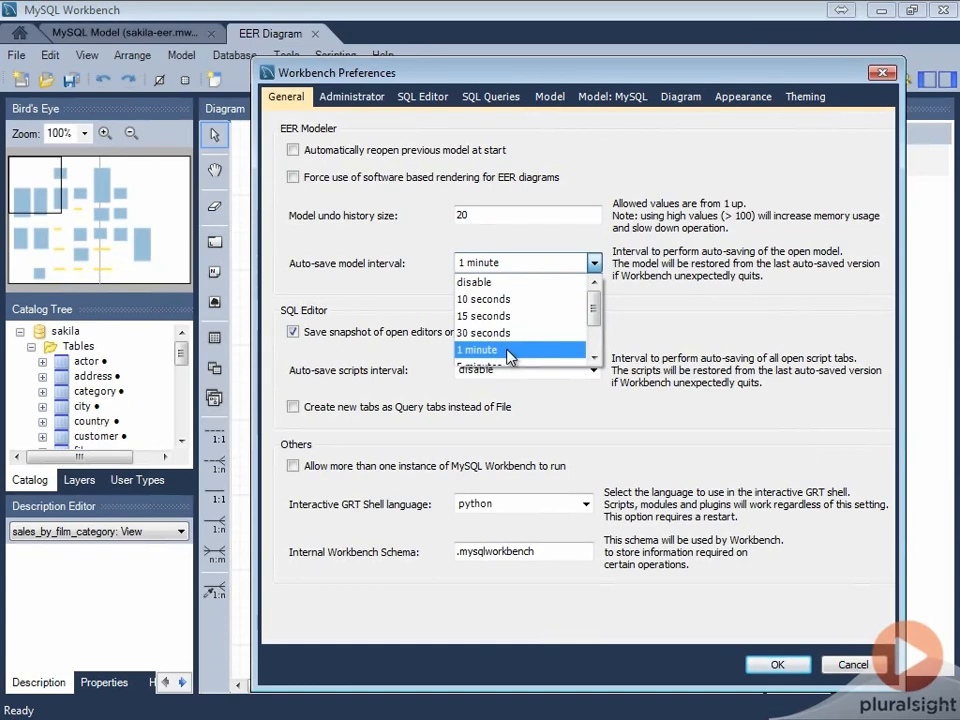
{"action": "left_click", "coordinate": [478, 348]}
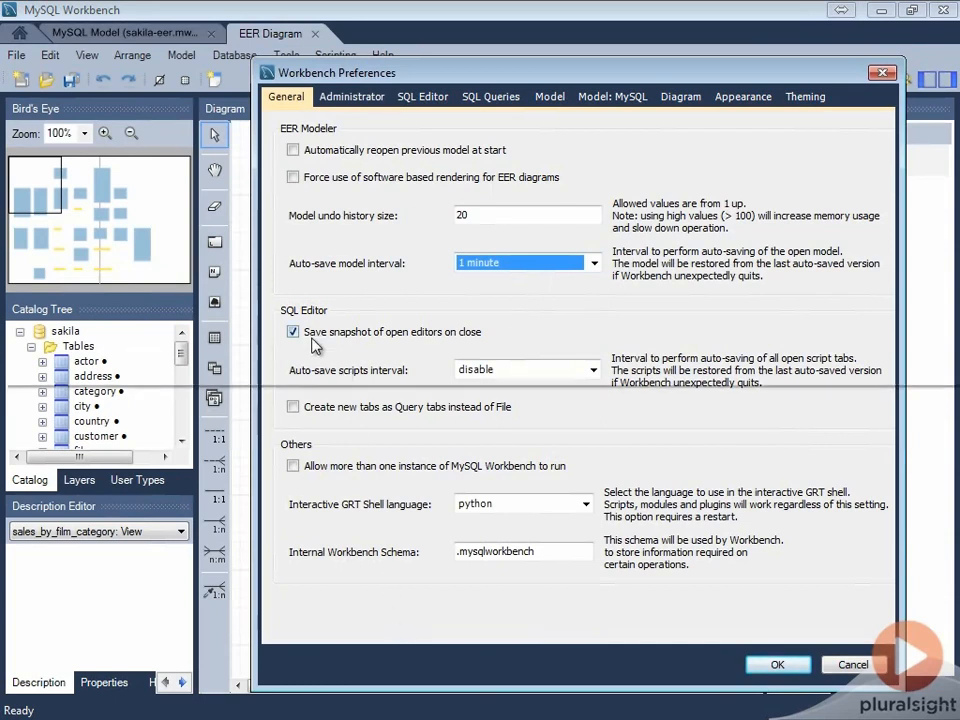
{"action": "mouse_move", "coordinate": [312, 344]}
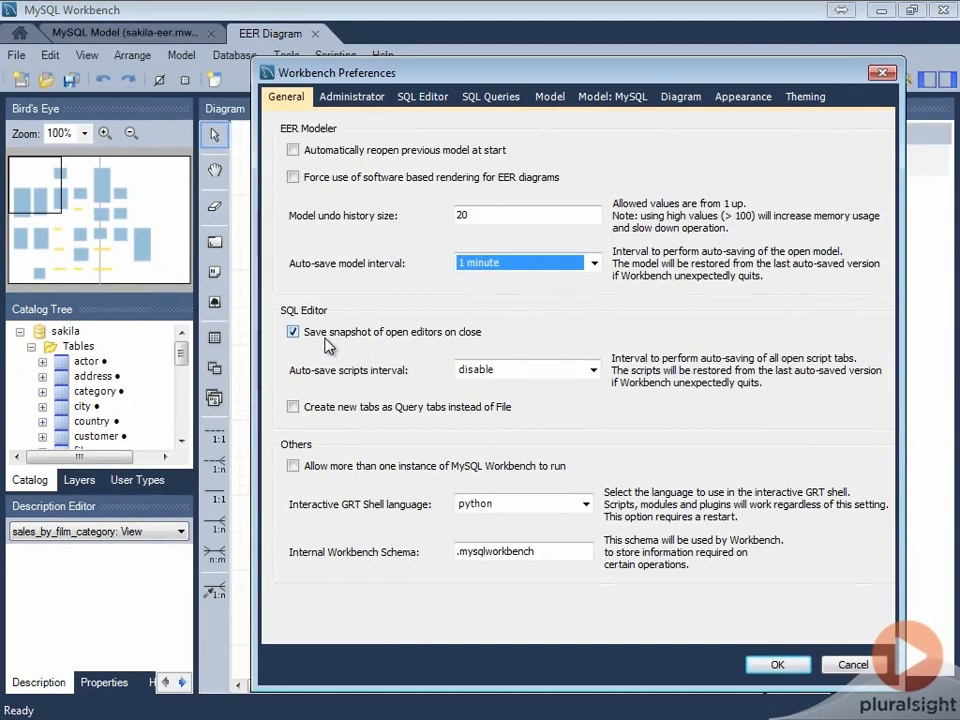
Dismiss the Preferences dialog and return to the Home tab with connections and sakila-eer listed
{"action": "left_click", "coordinate": [776, 664]}
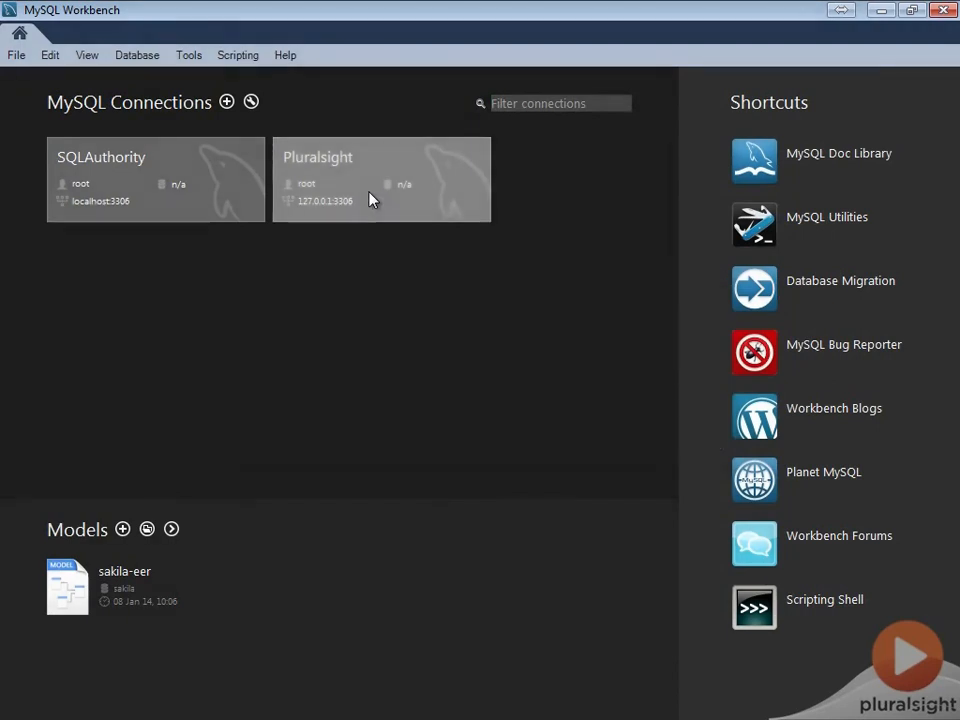
Connect to Pluralsight and select the entire SELECT * FROM film query in SQL File 1
{"action": "double_click", "coordinate": [380, 180]}
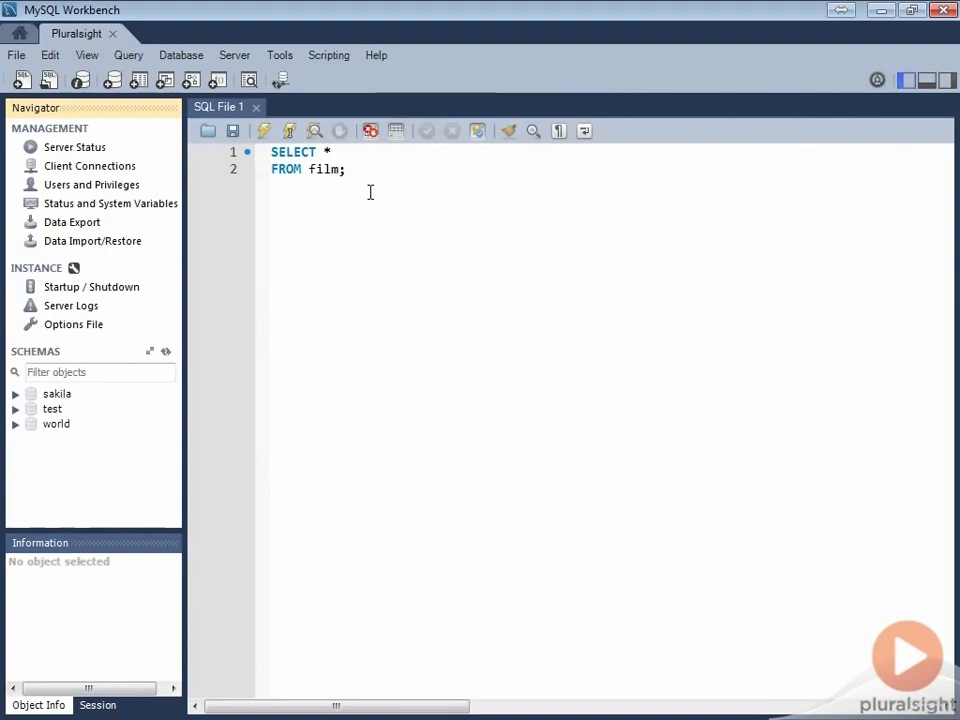
{"action": "key", "text": "ctrl+a"}
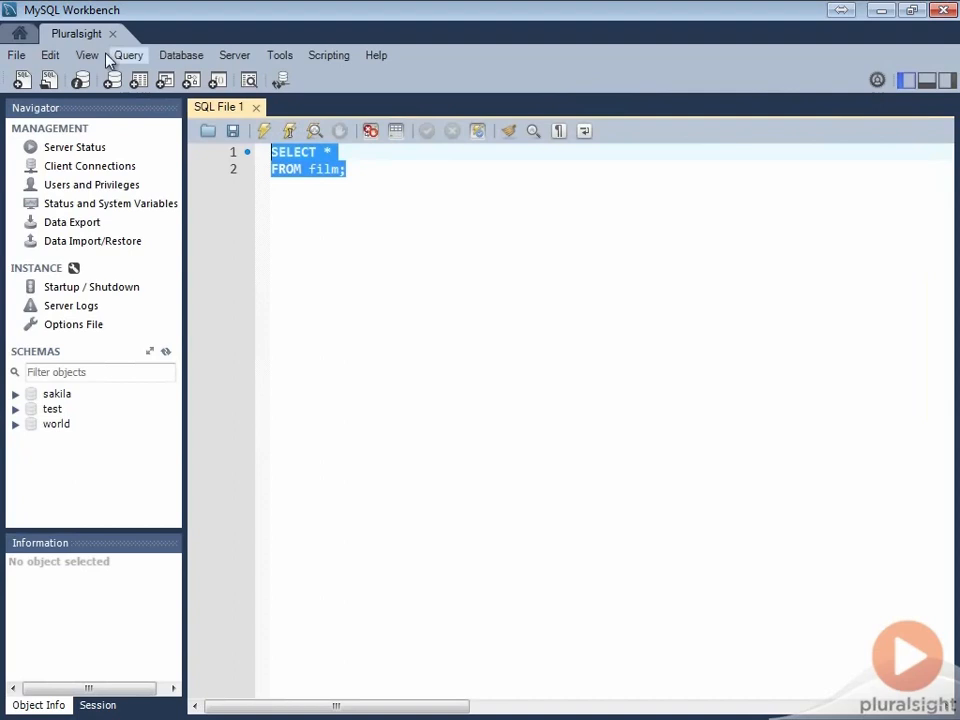
{"action": "mouse_move", "coordinate": [152, 52]}
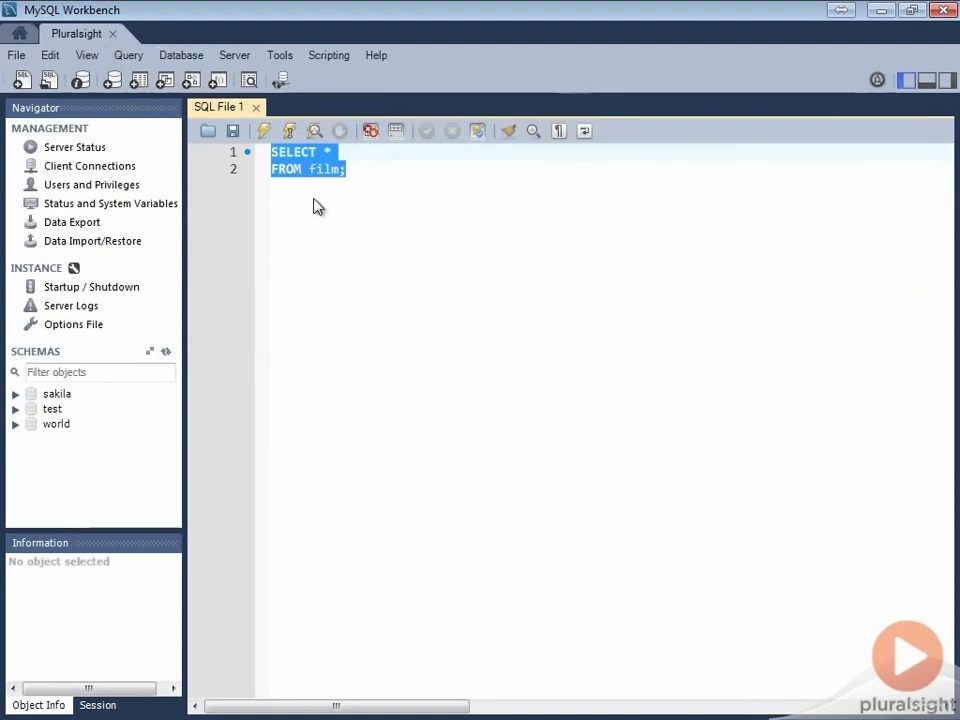
Reopen Preferences via the Edit menu and leave 'Auto-save scripts interval' on disable
{"action": "left_click", "coordinate": [48, 56]}
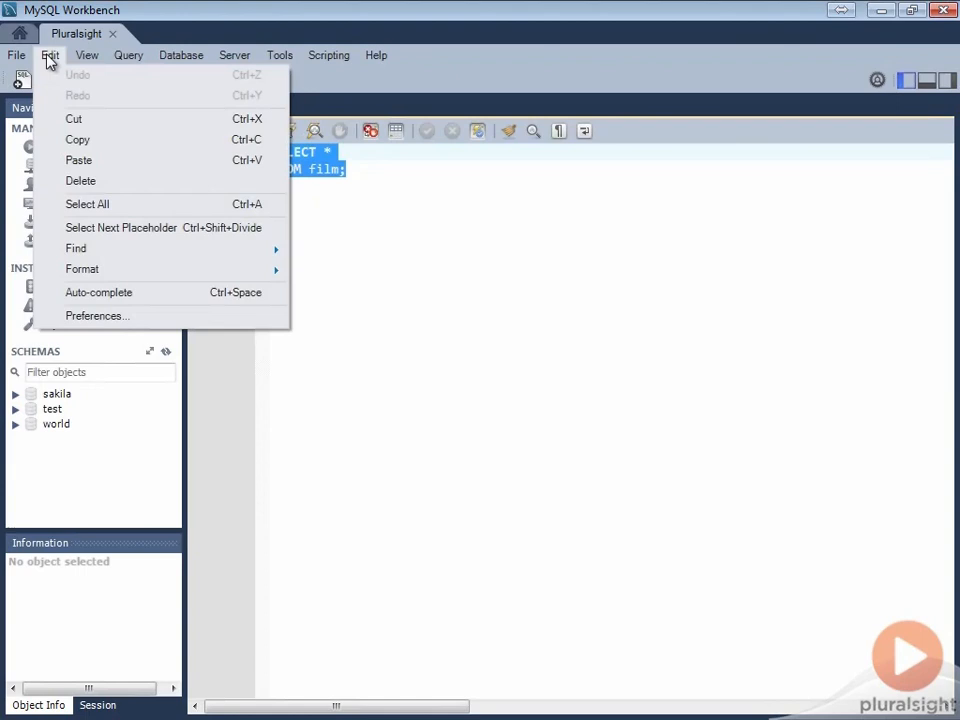
{"action": "left_click", "coordinate": [96, 316]}
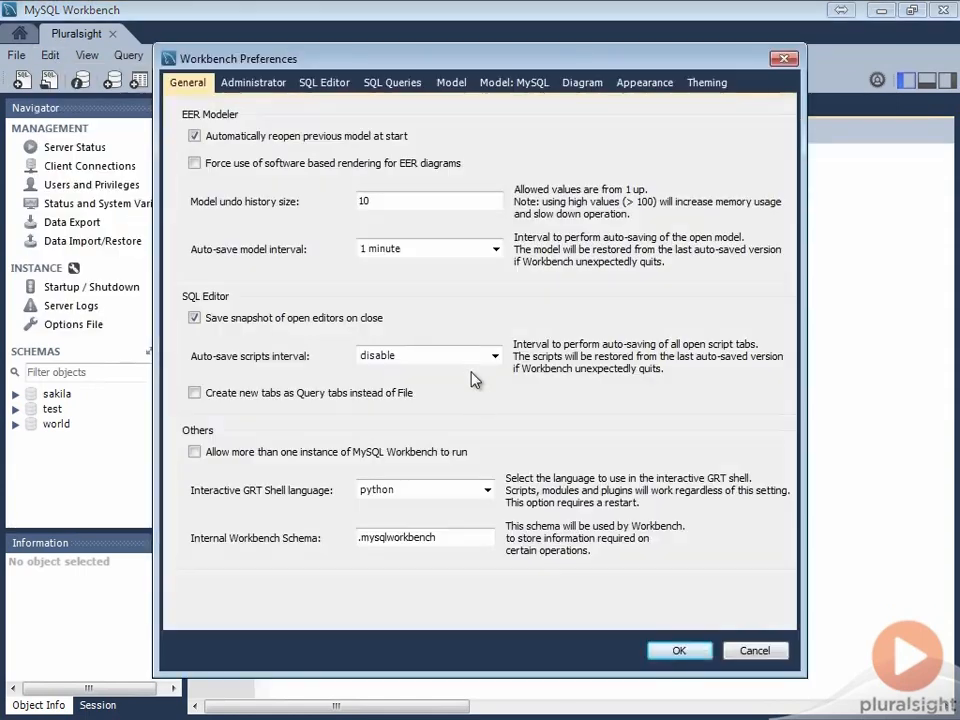
{"action": "left_click", "coordinate": [492, 356]}
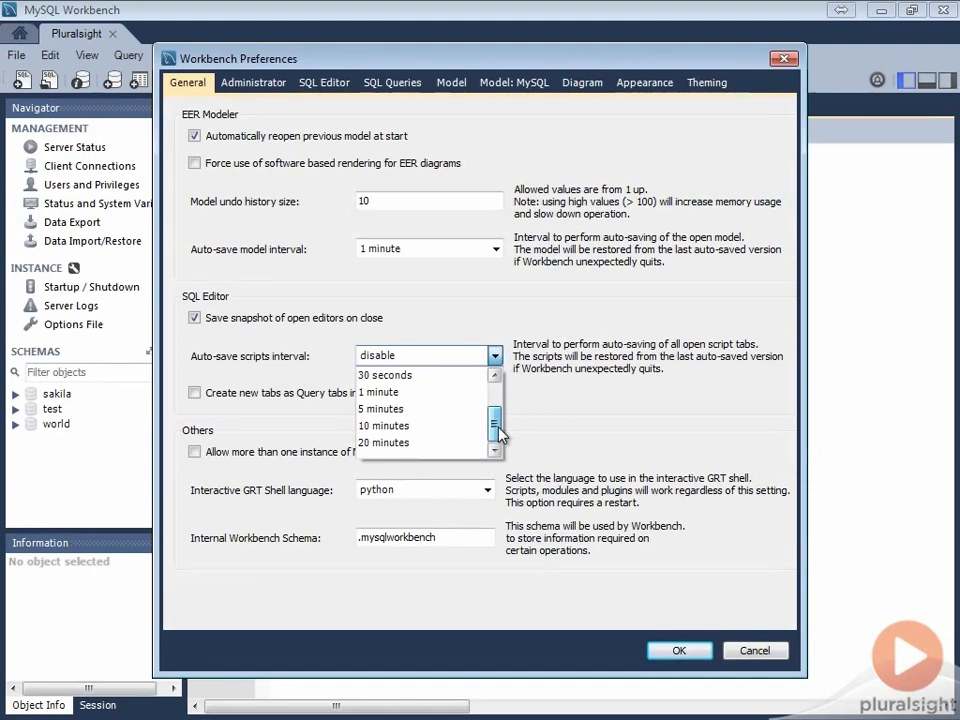
{"action": "left_click", "coordinate": [428, 356]}
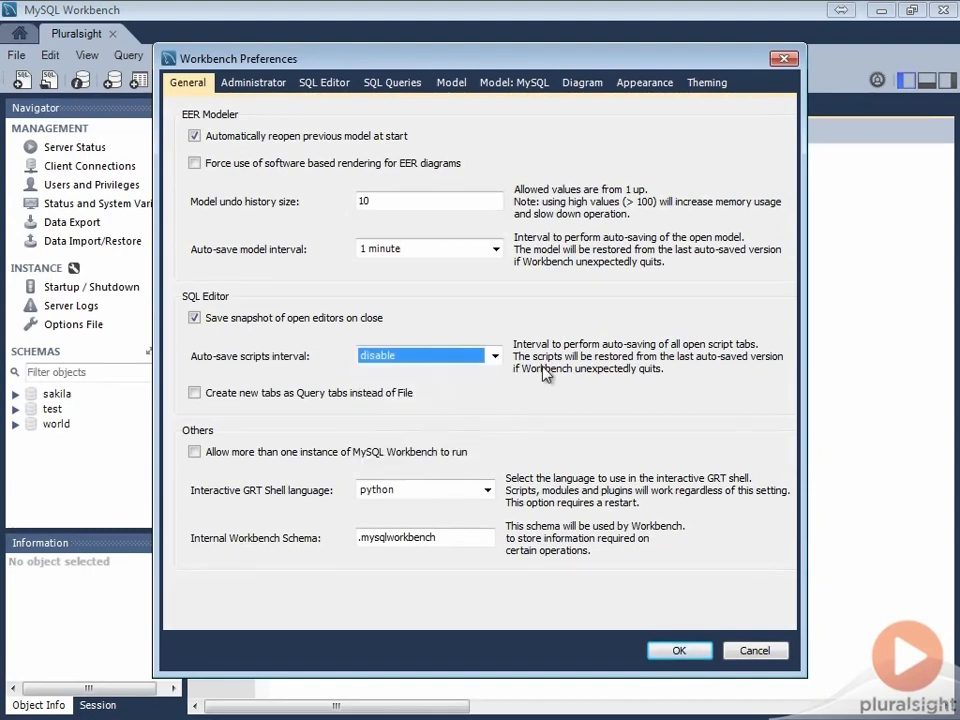